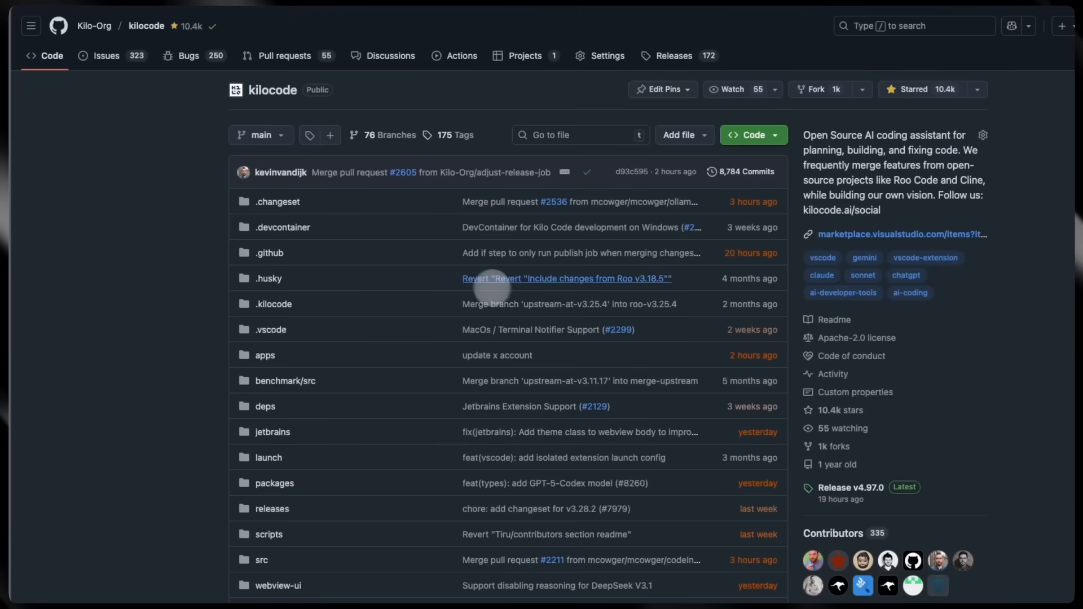
Open Configure Model Access from the Model Configuration card on Organization Details.
{"action": "scroll", "scroll_direction": "down", "scroll_amount": 3}
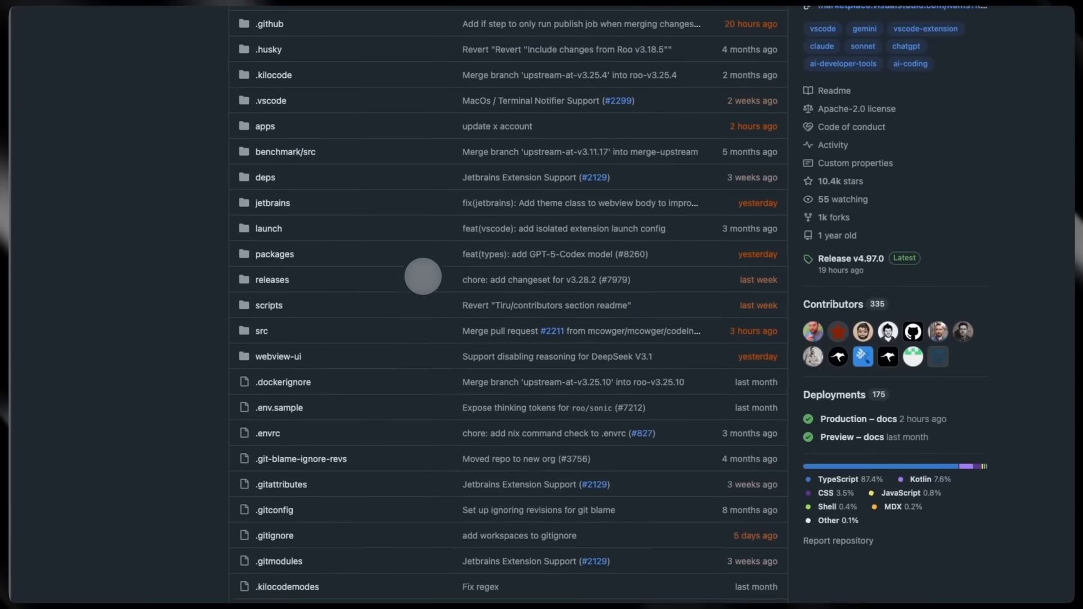
{"action": "scroll", "scroll_direction": "down", "scroll_amount": 3}
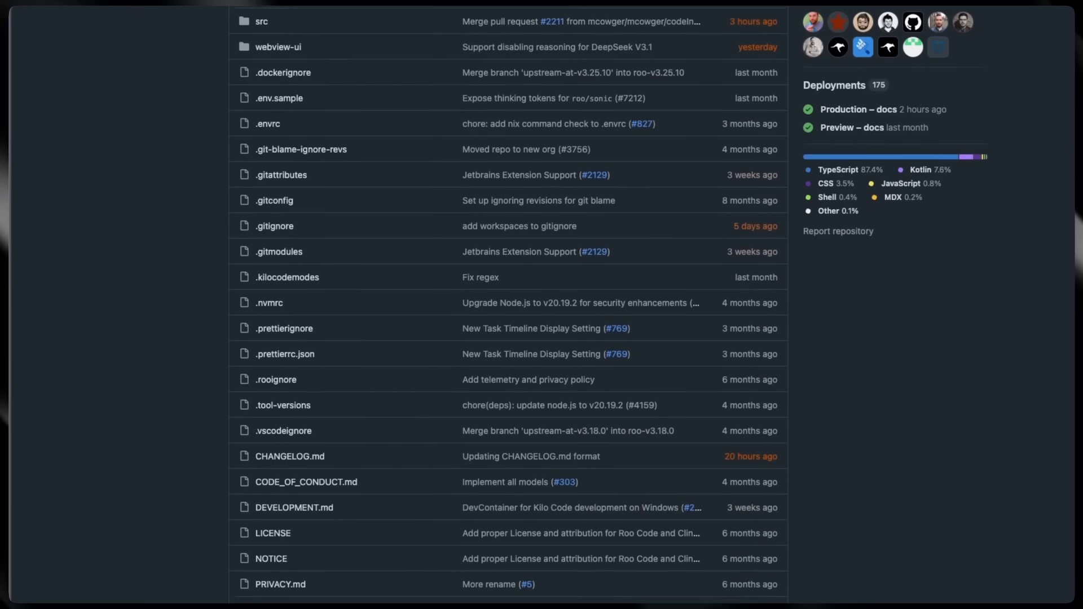
{"action": "scroll", "scroll_direction": "up", "scroll_amount": 3}
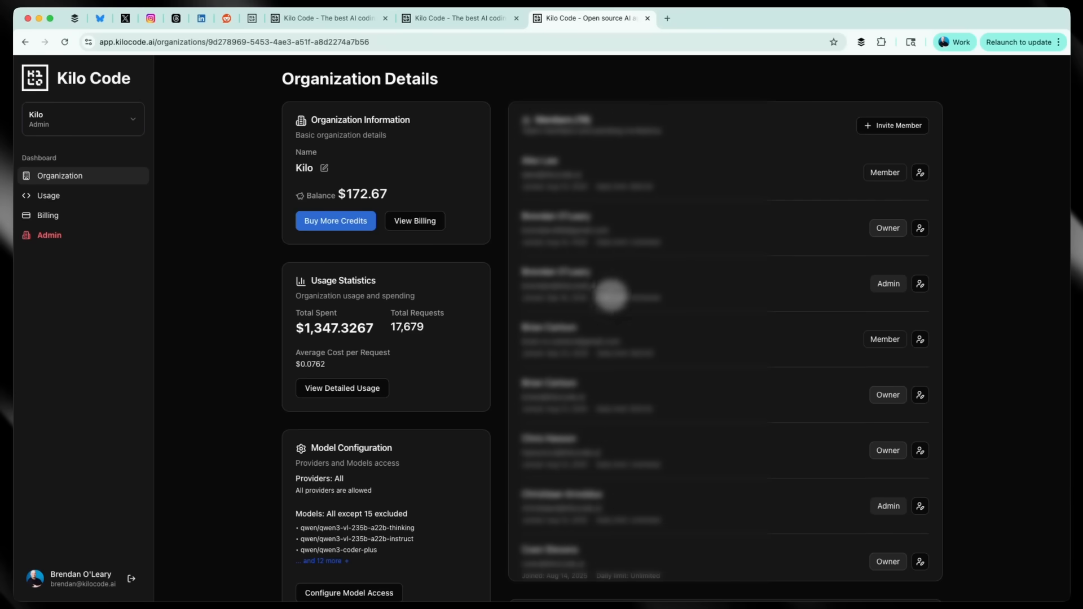
{"action": "scroll", "scroll_direction": "down", "scroll_amount": 3}
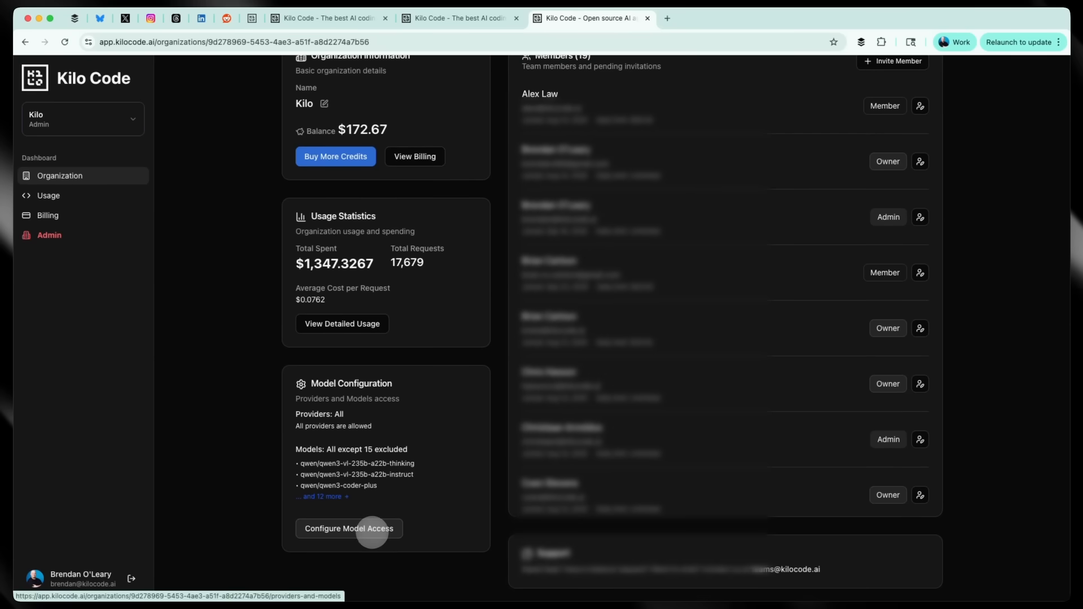
{"action": "left_click", "coordinate": [348, 528]}
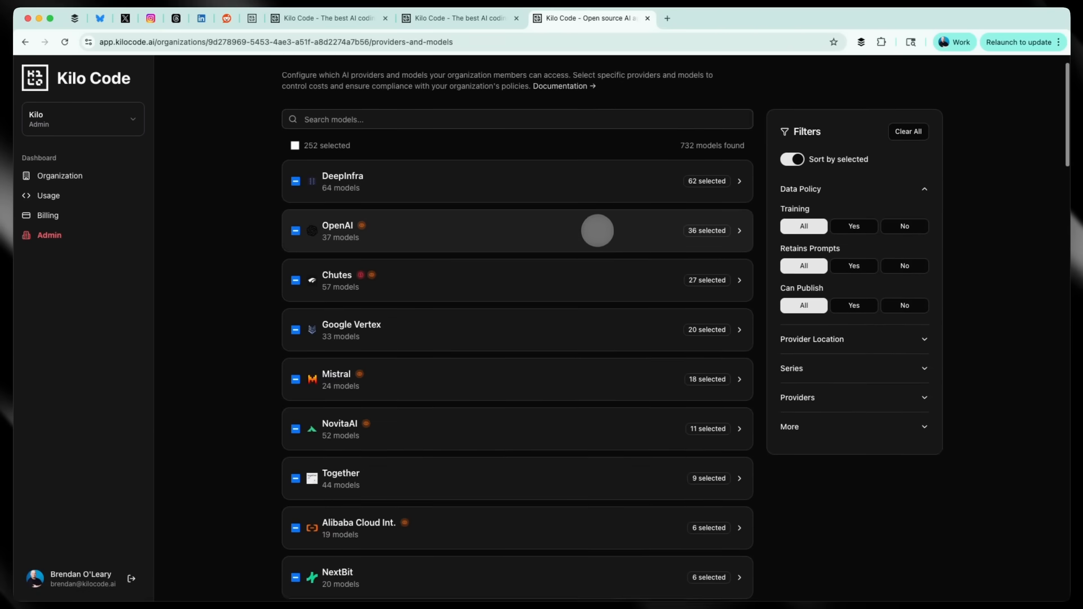
Search 'Anthr', tick the Anthropic provider to enable its nine models, and expand its Claude list.
{"action": "scroll", "scroll_direction": "up", "scroll_amount": 3}
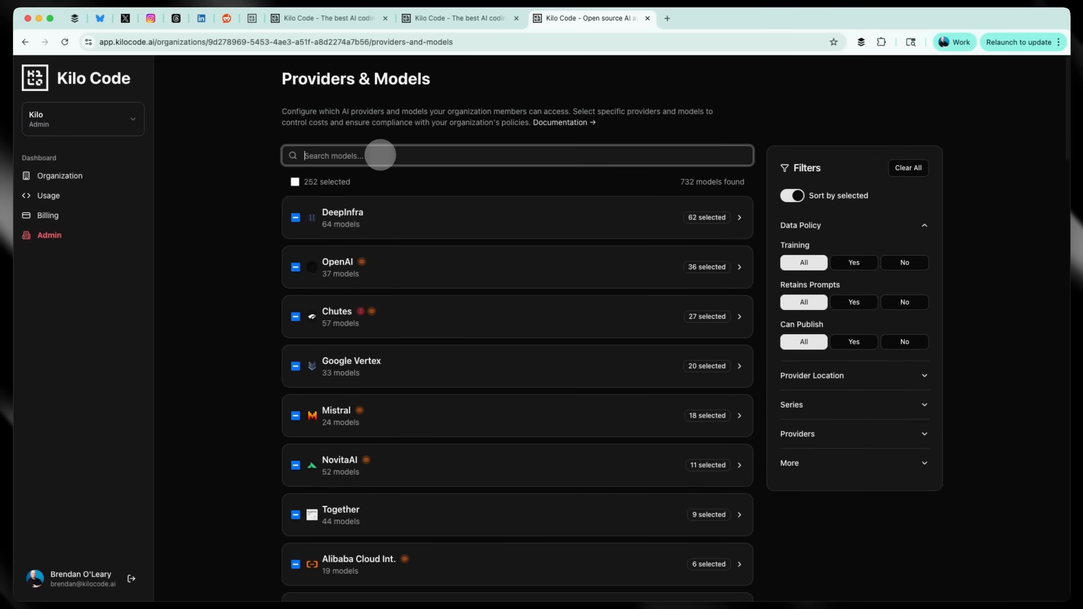
{"action": "type", "text": "Anthr"}
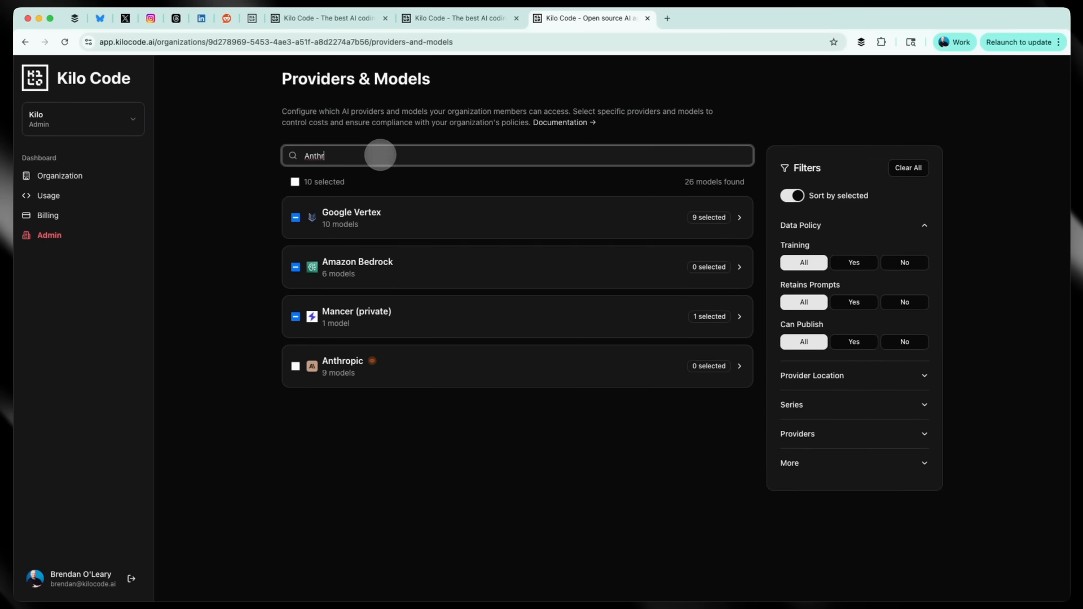
{"action": "left_click", "coordinate": [295, 367]}
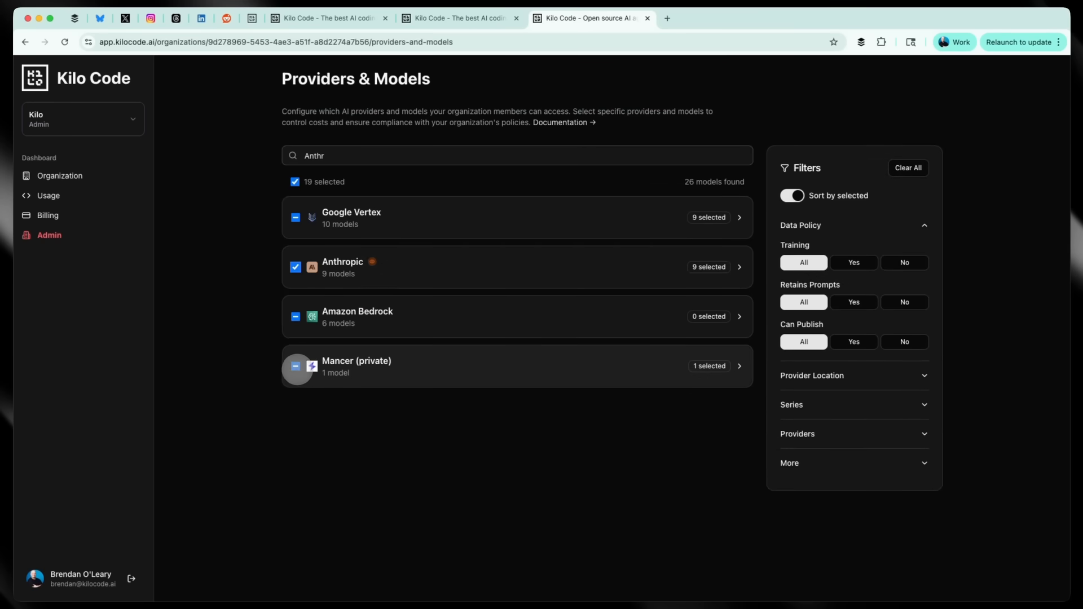
{"action": "left_click", "coordinate": [296, 366]}
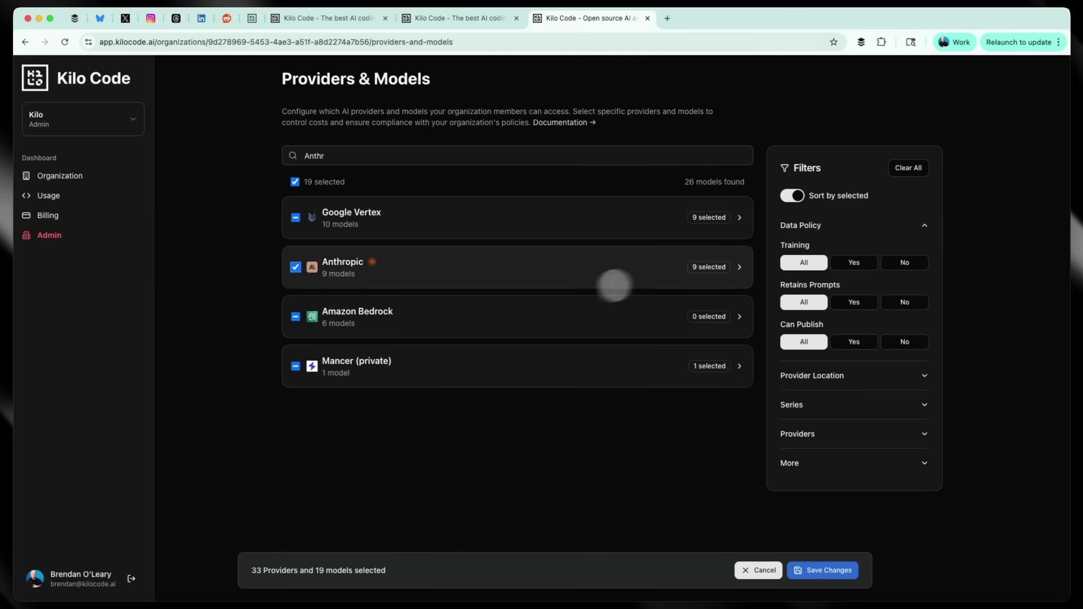
{"action": "left_click", "coordinate": [737, 268]}
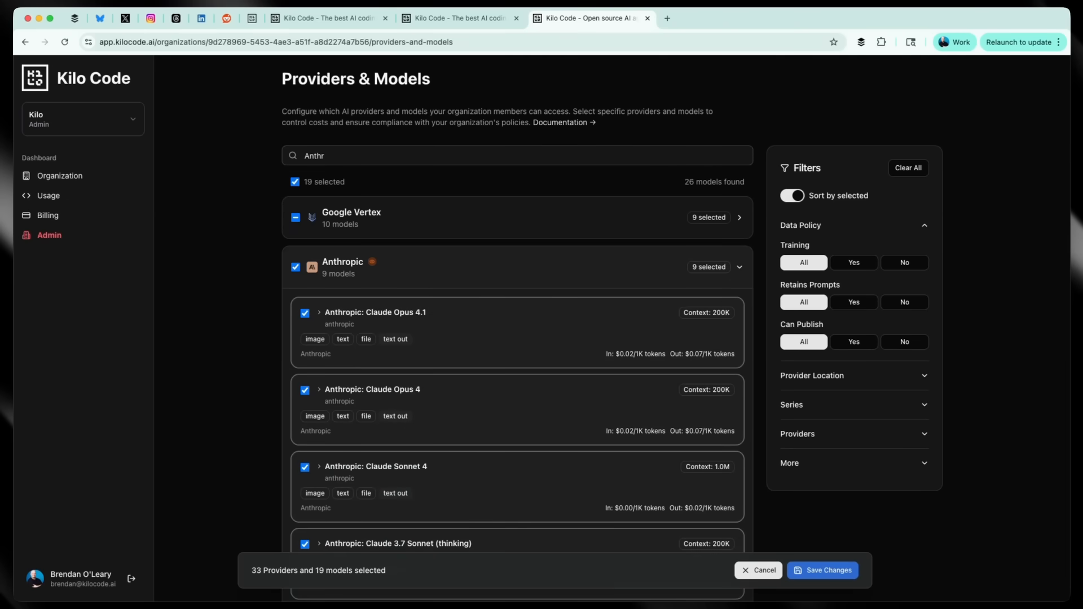
{"action": "left_click", "coordinate": [821, 570]}
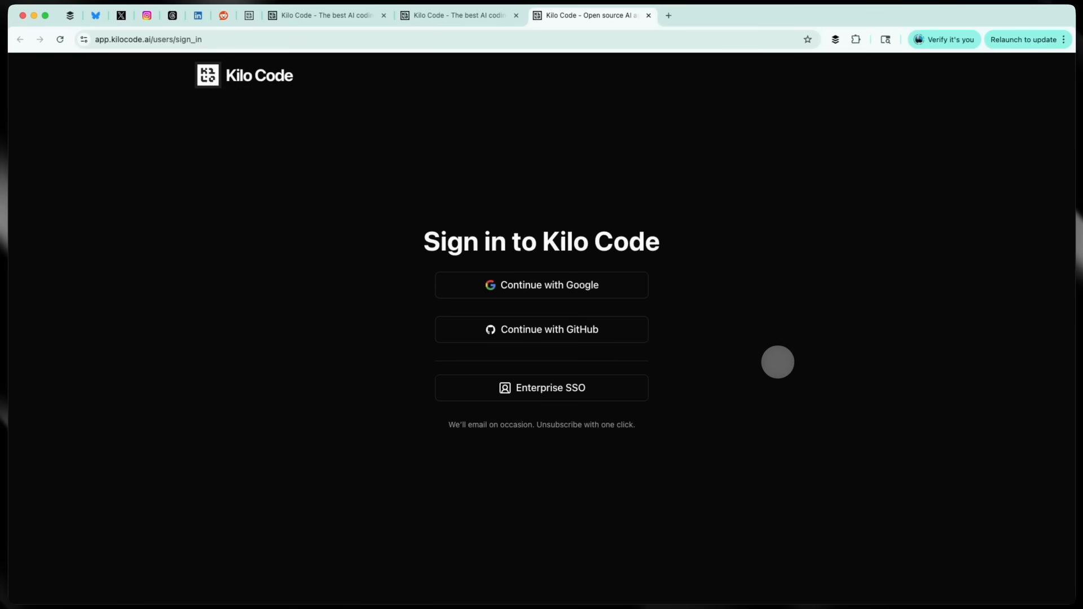
Sign in through Enterprise SSO with the kilocode.ai domain, passing Google's verification screens.
{"action": "left_click", "coordinate": [541, 387]}
{"action": "type", "text": "kilo"}
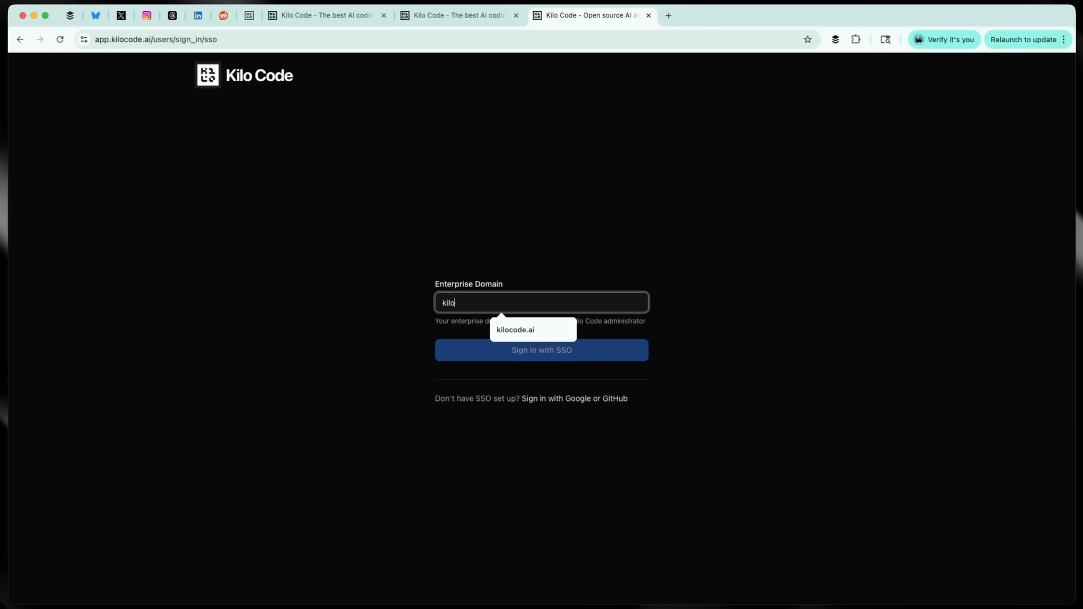
{"action": "left_click", "coordinate": [514, 329]}
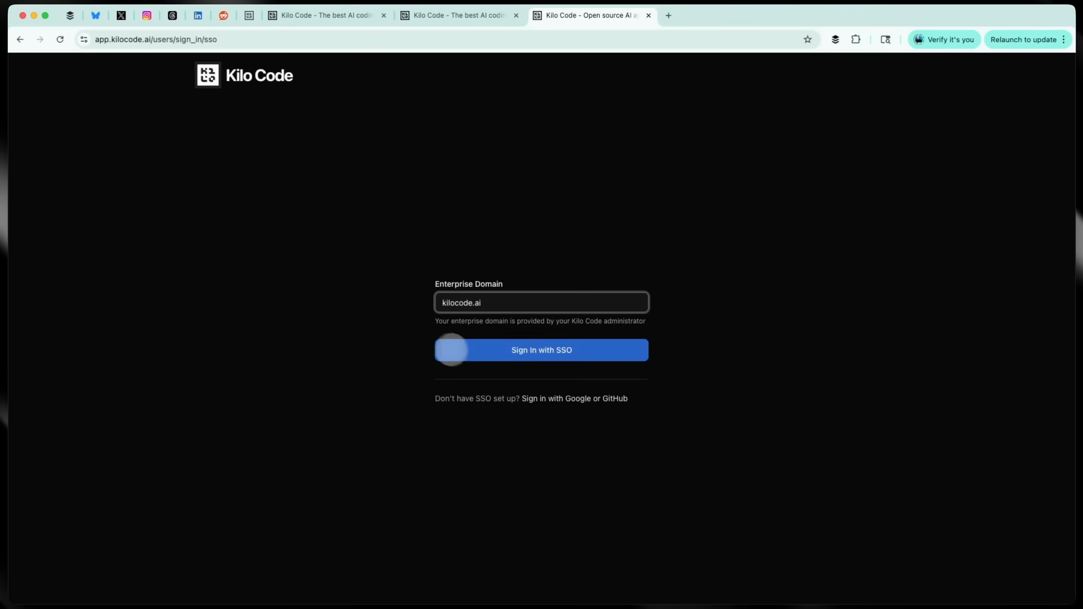
{"action": "left_click", "coordinate": [541, 350]}
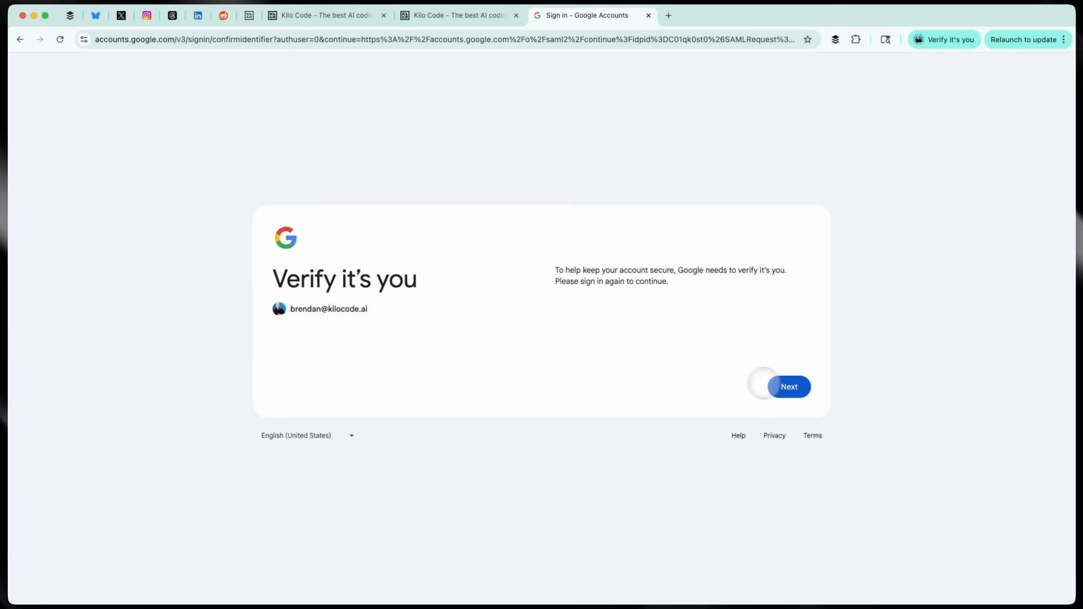
{"action": "left_click", "coordinate": [788, 387]}
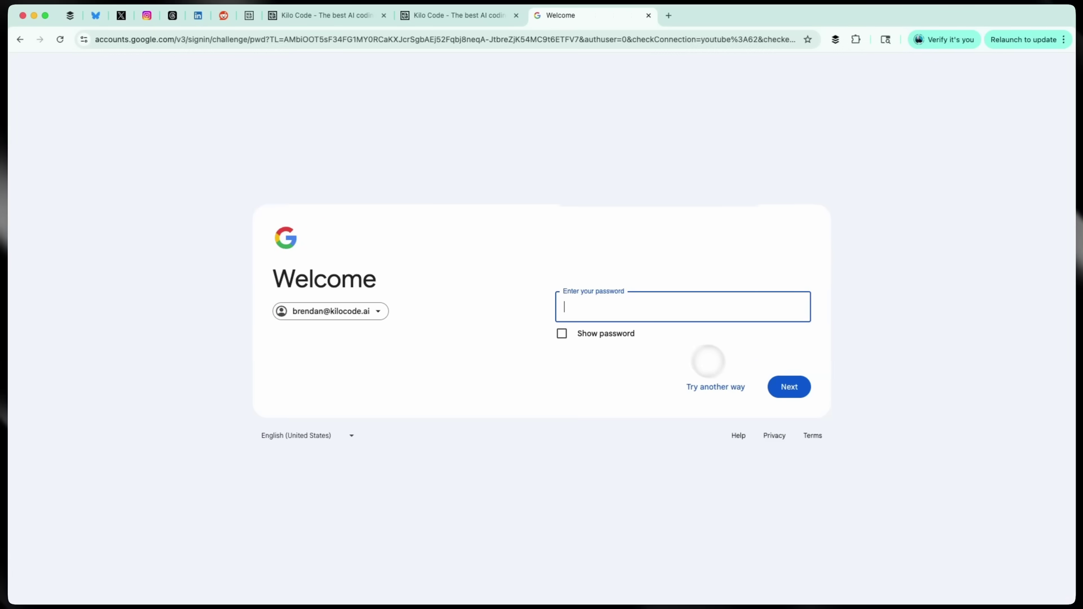
{"action": "left_click", "coordinate": [788, 387]}
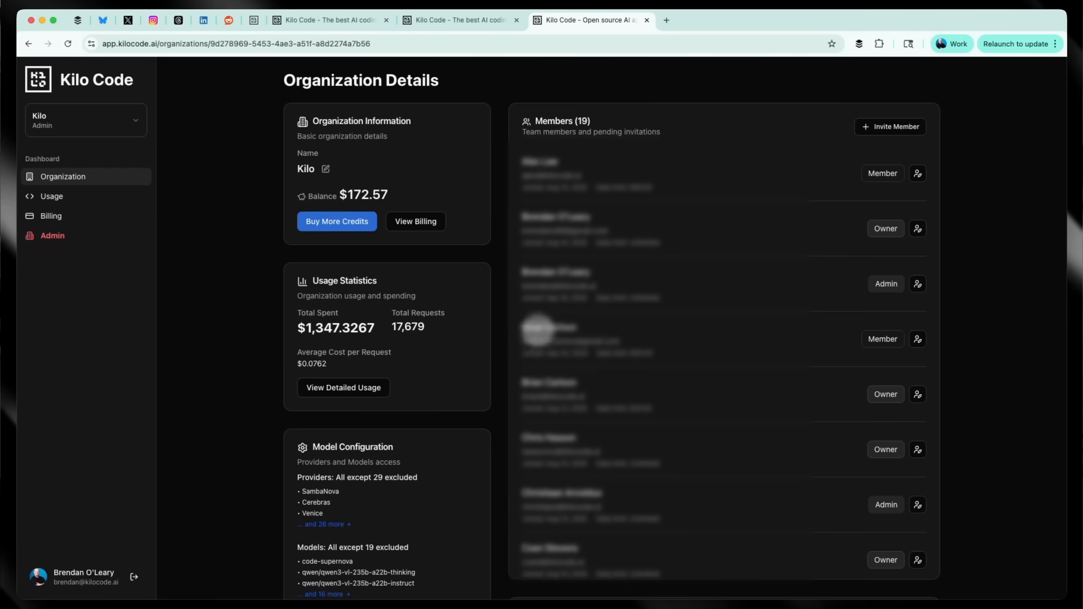
Open detailed usage, expand the Sep 23 row, and switch to By Model & Day.
{"action": "left_click", "coordinate": [344, 388]}
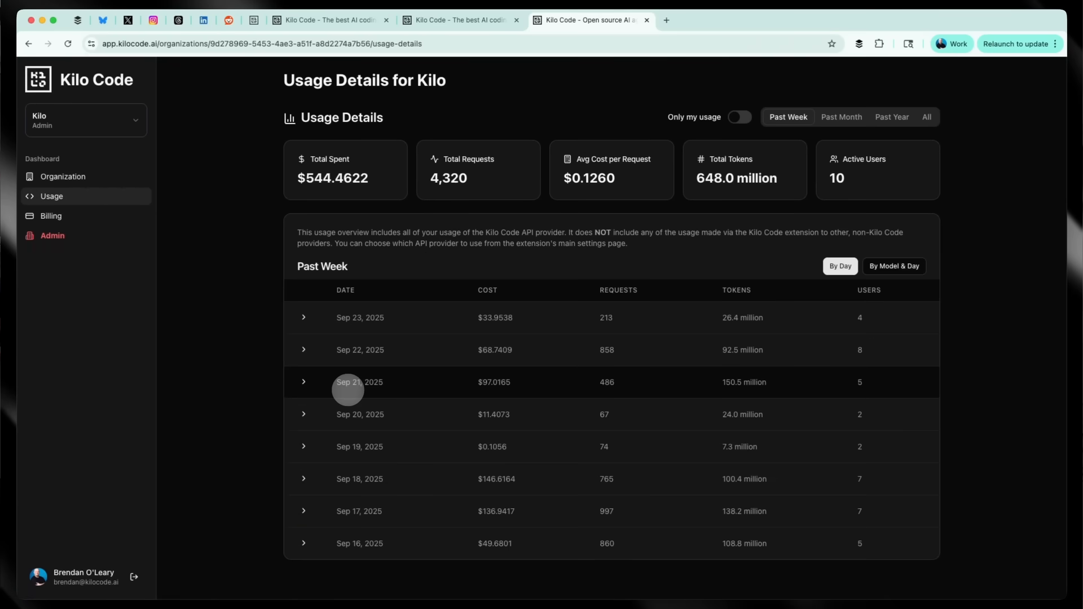
{"action": "left_click", "coordinate": [303, 318]}
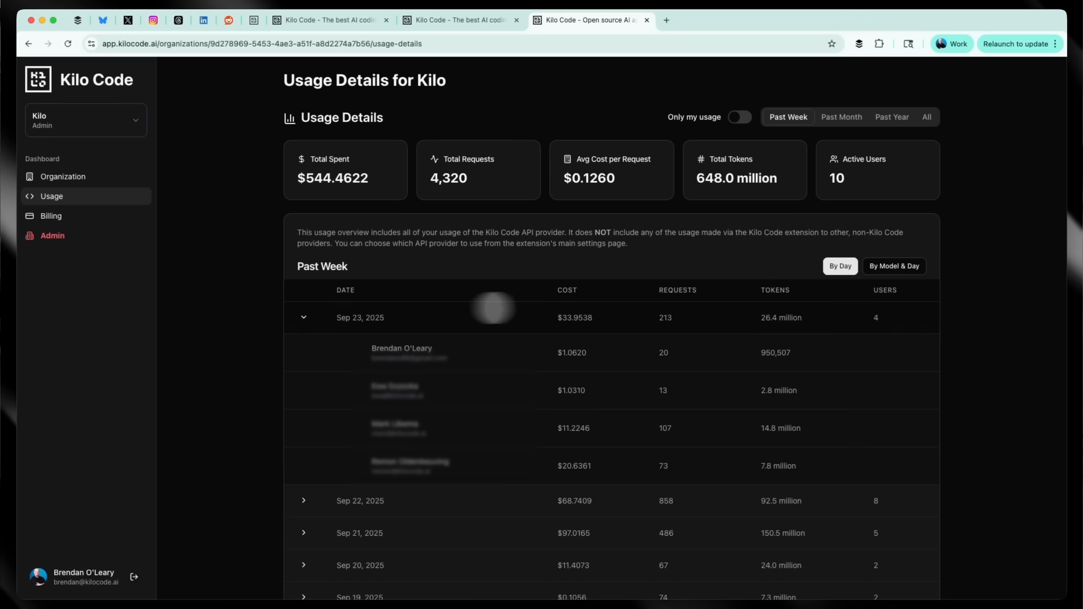
{"action": "left_click", "coordinate": [893, 266]}
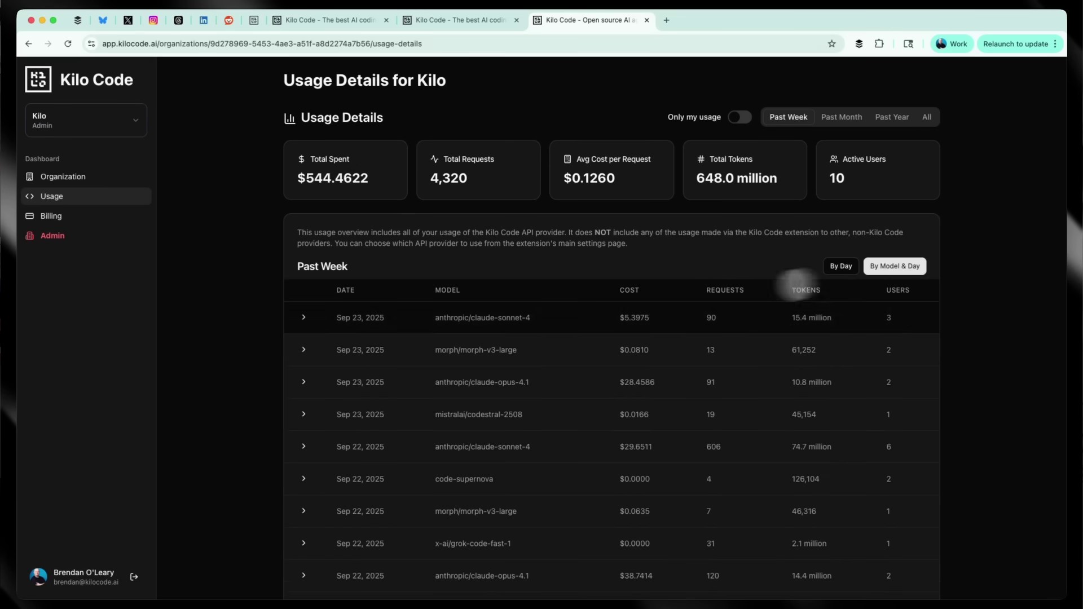
Expand the Sep 22 code-supernova row and set the period to Past Year.
{"action": "scroll", "scroll_direction": "down", "scroll_amount": 3}
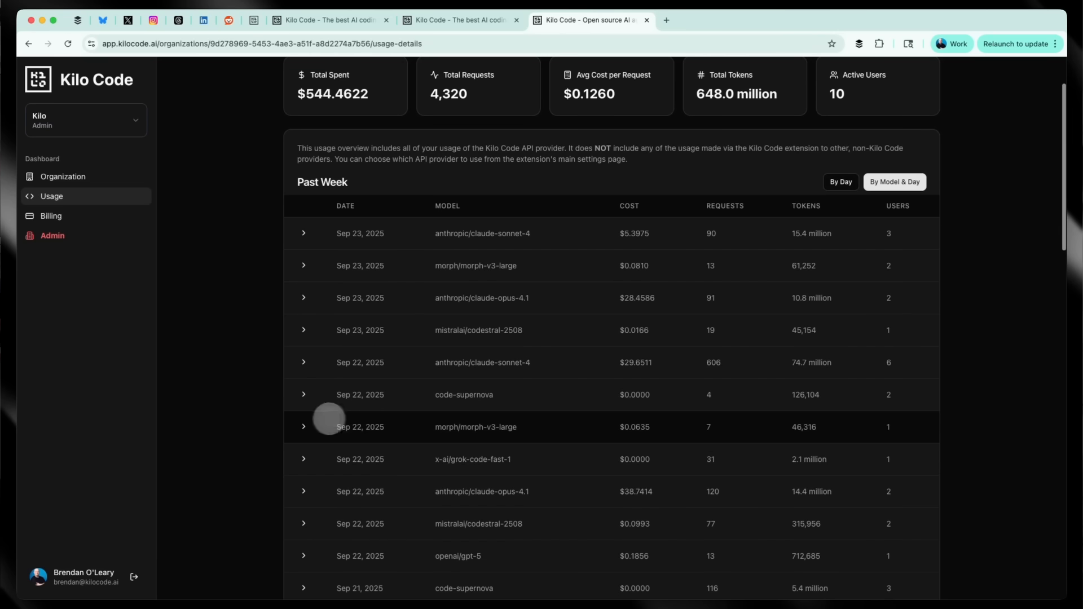
{"action": "left_click", "coordinate": [303, 394]}
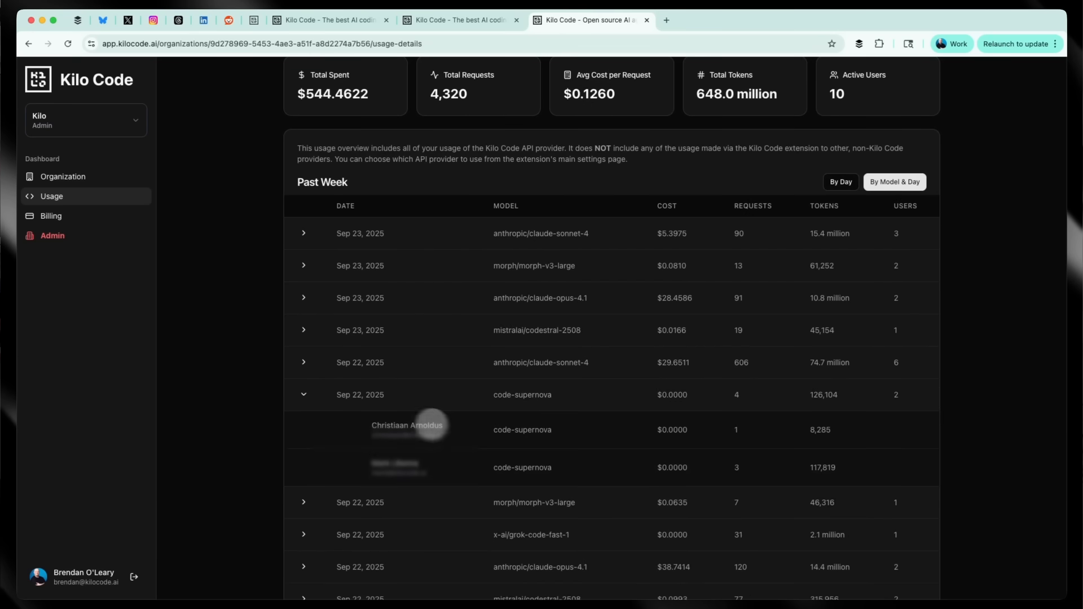
{"action": "mouse_move", "coordinate": [865, 451]}
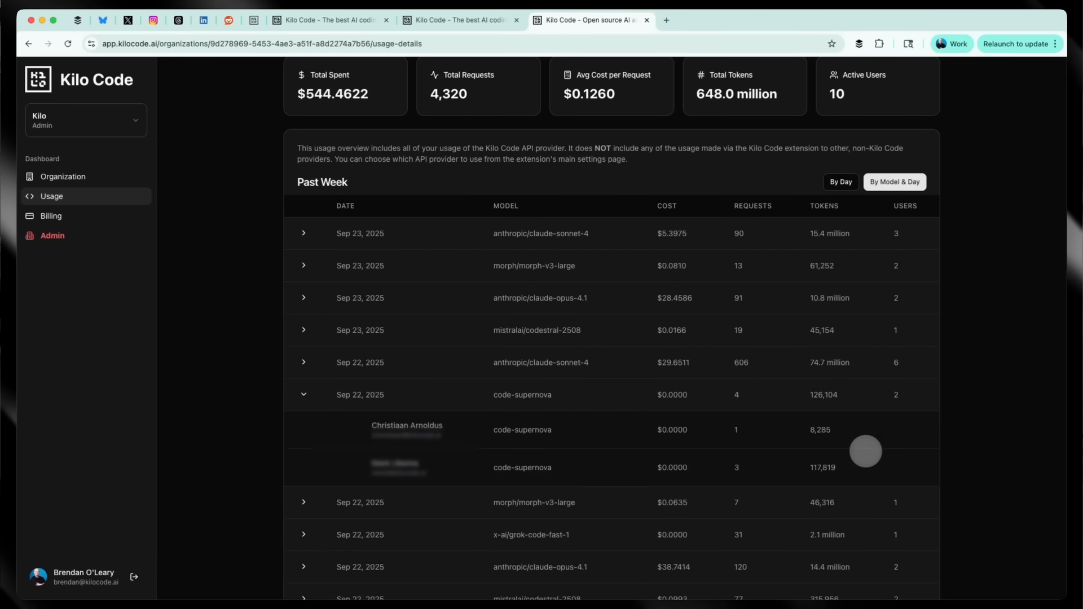
{"action": "left_click", "coordinate": [890, 117]}
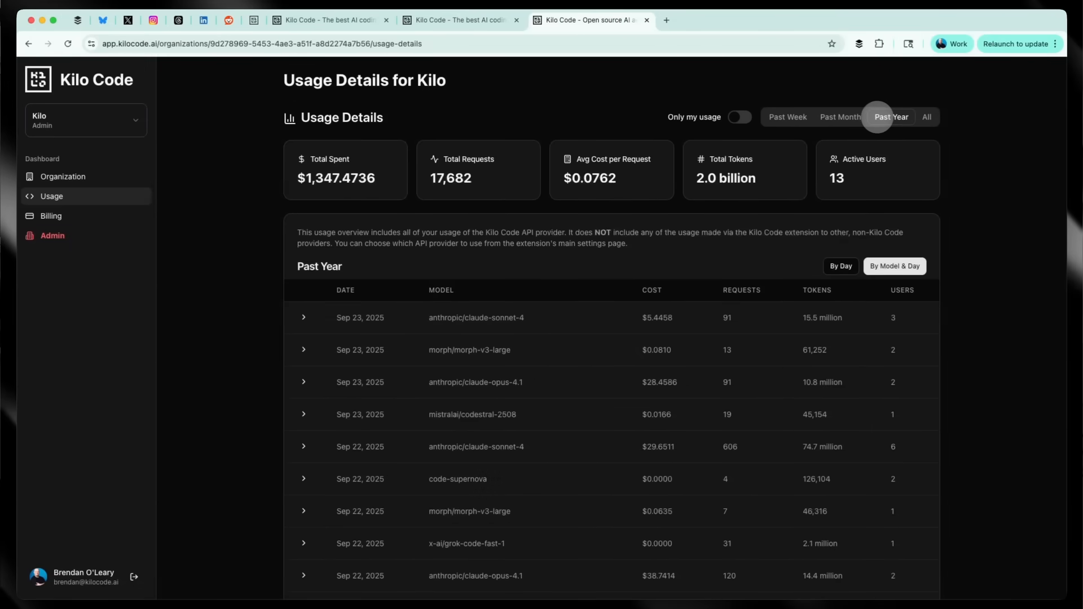